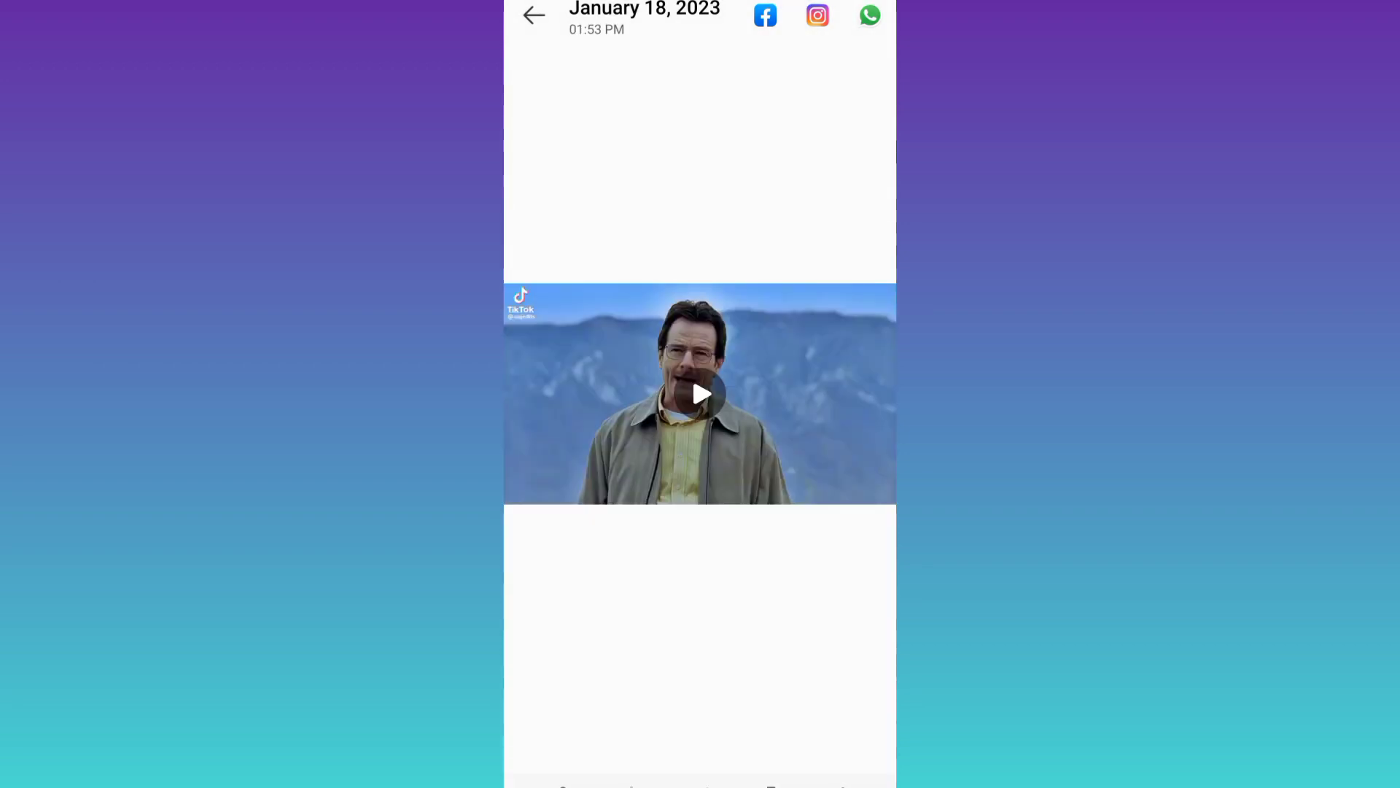
# Step: Open the installed UltData-Recover Photos app from the Play Store 'ultdata' search results
pyautogui.click(533, 16)
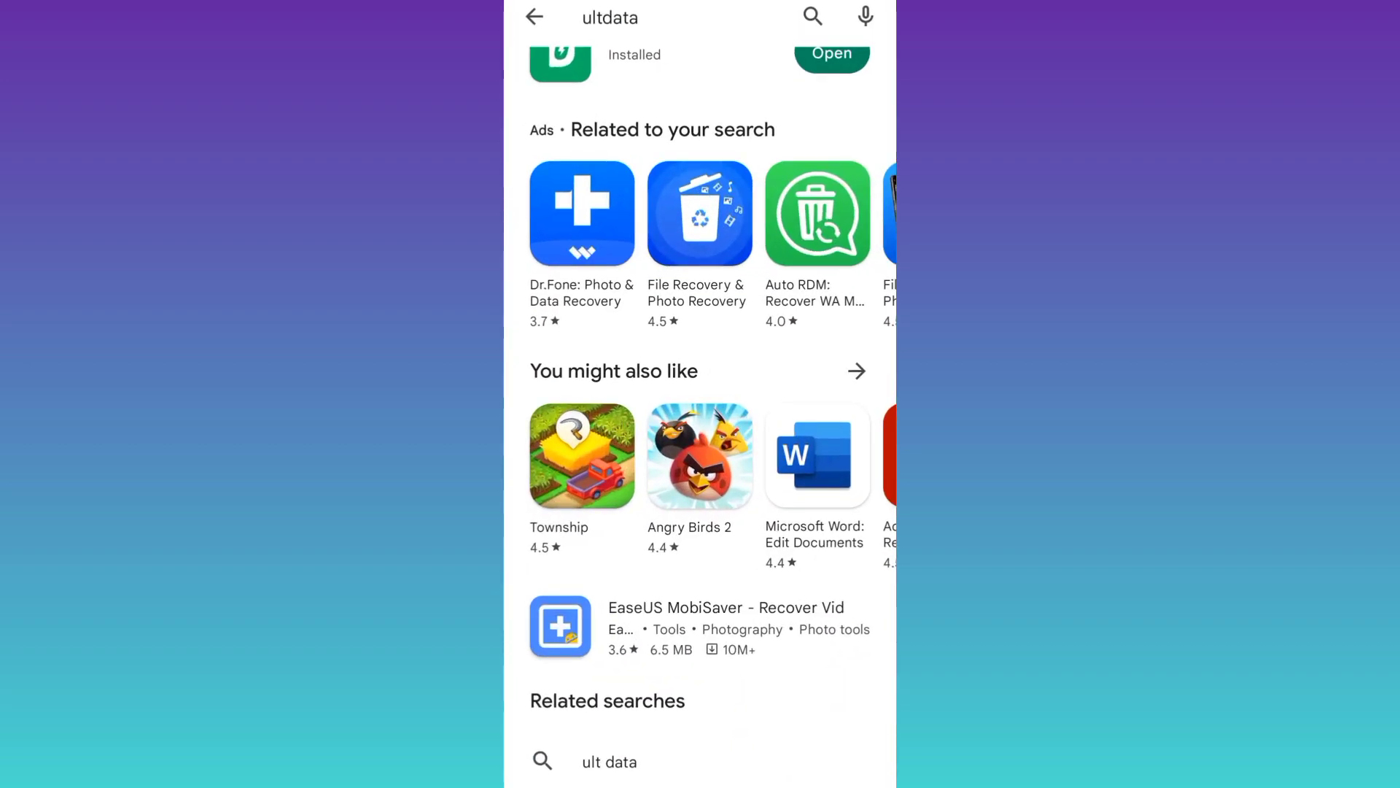
pyautogui.scroll(-3)
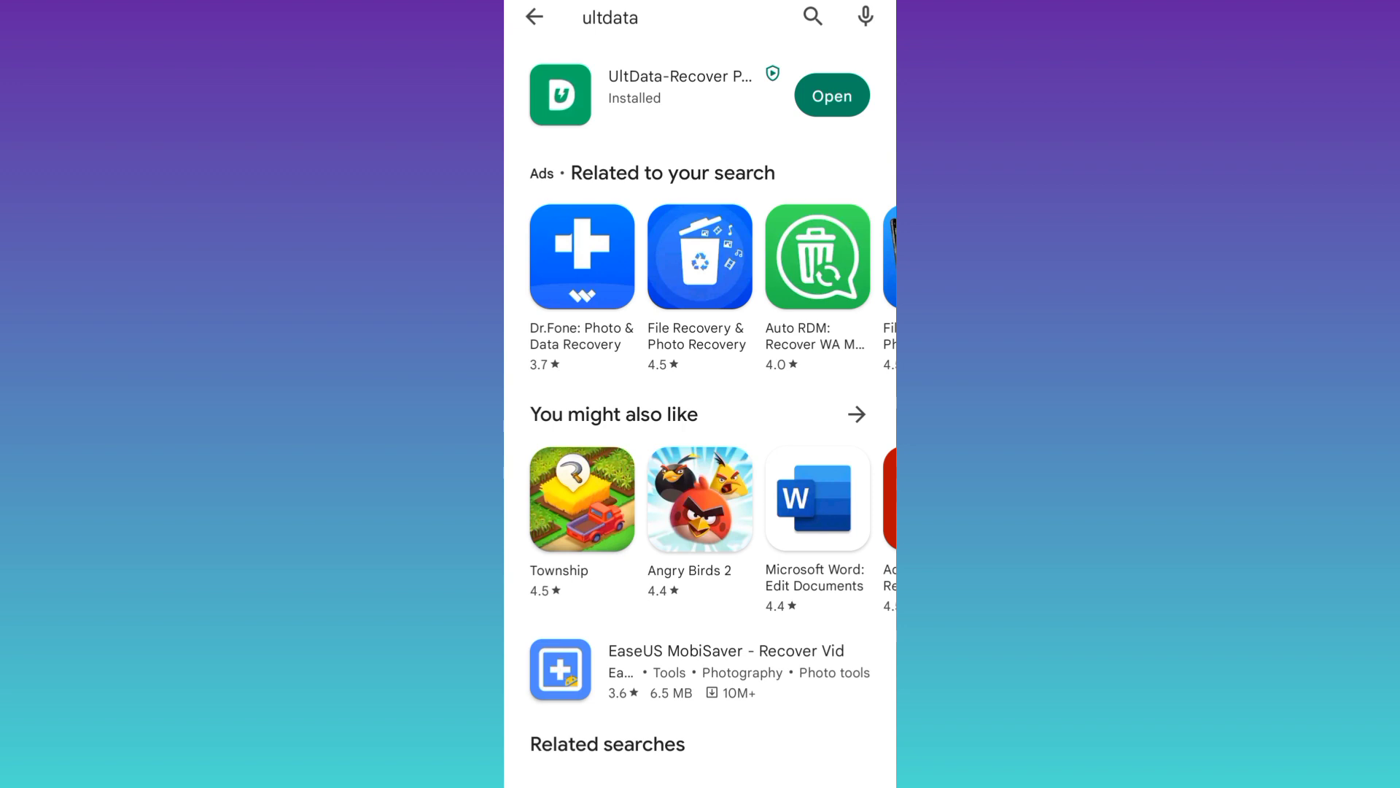
pyautogui.click(830, 95)
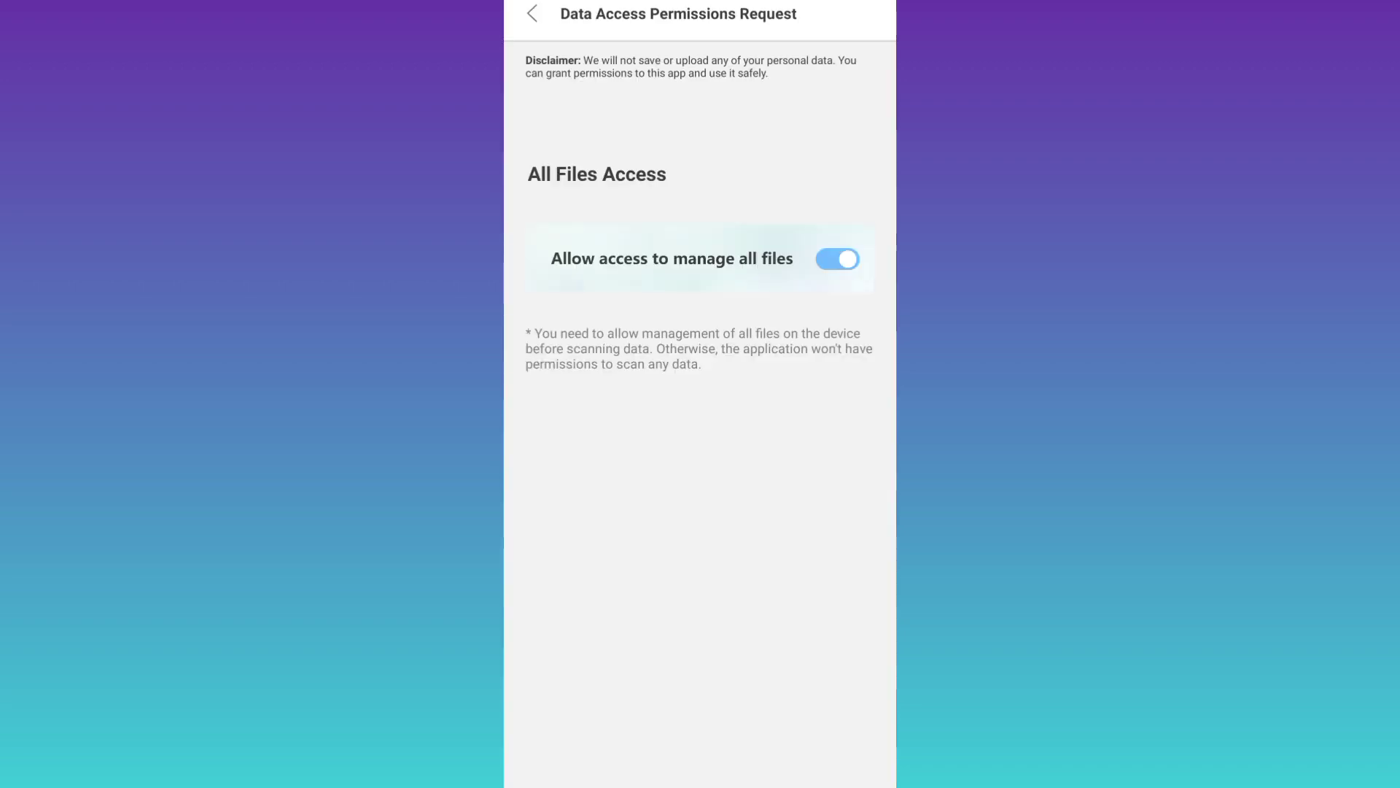
# Step: Enable 'Allow access to manage all files' and grant UltData the data folder permission
pyautogui.click(836, 258)
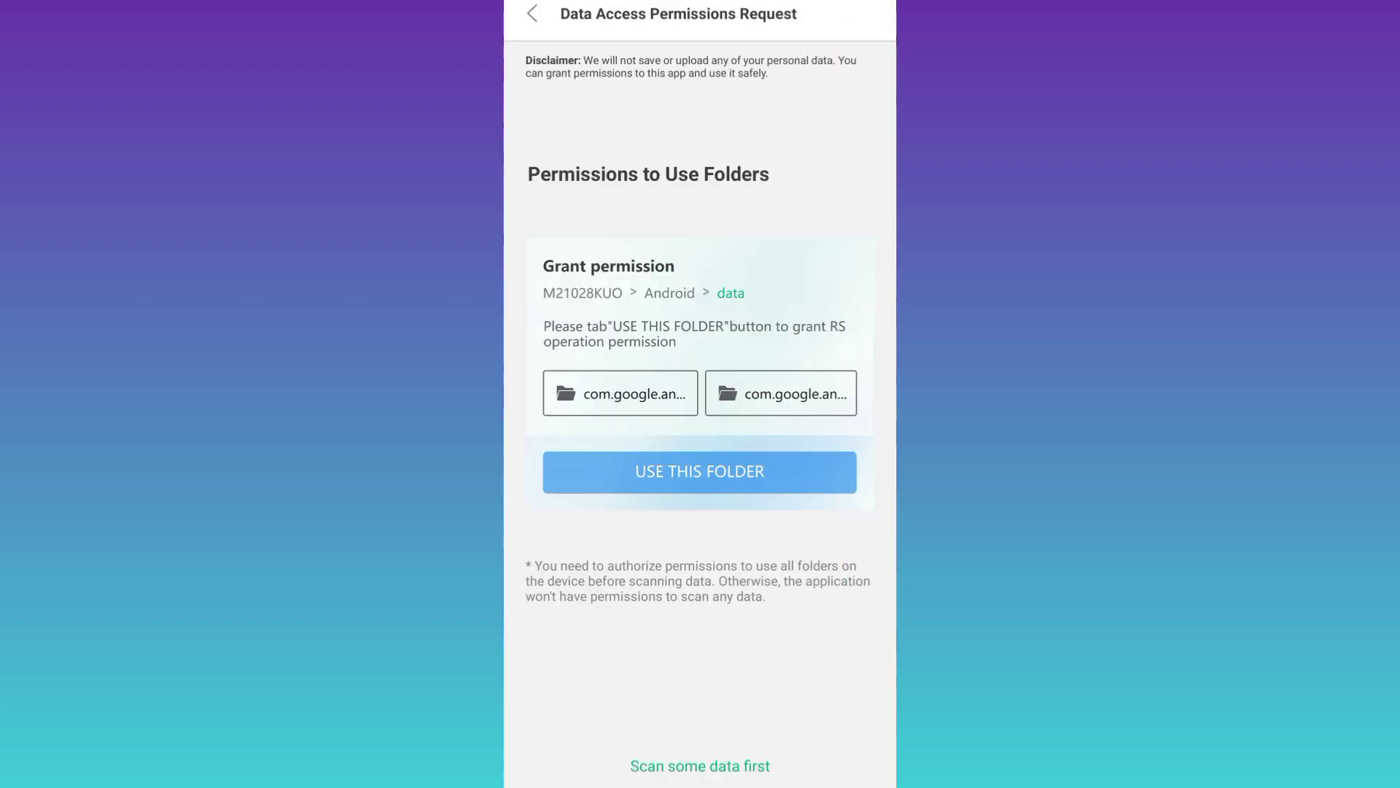
pyautogui.click(699, 471)
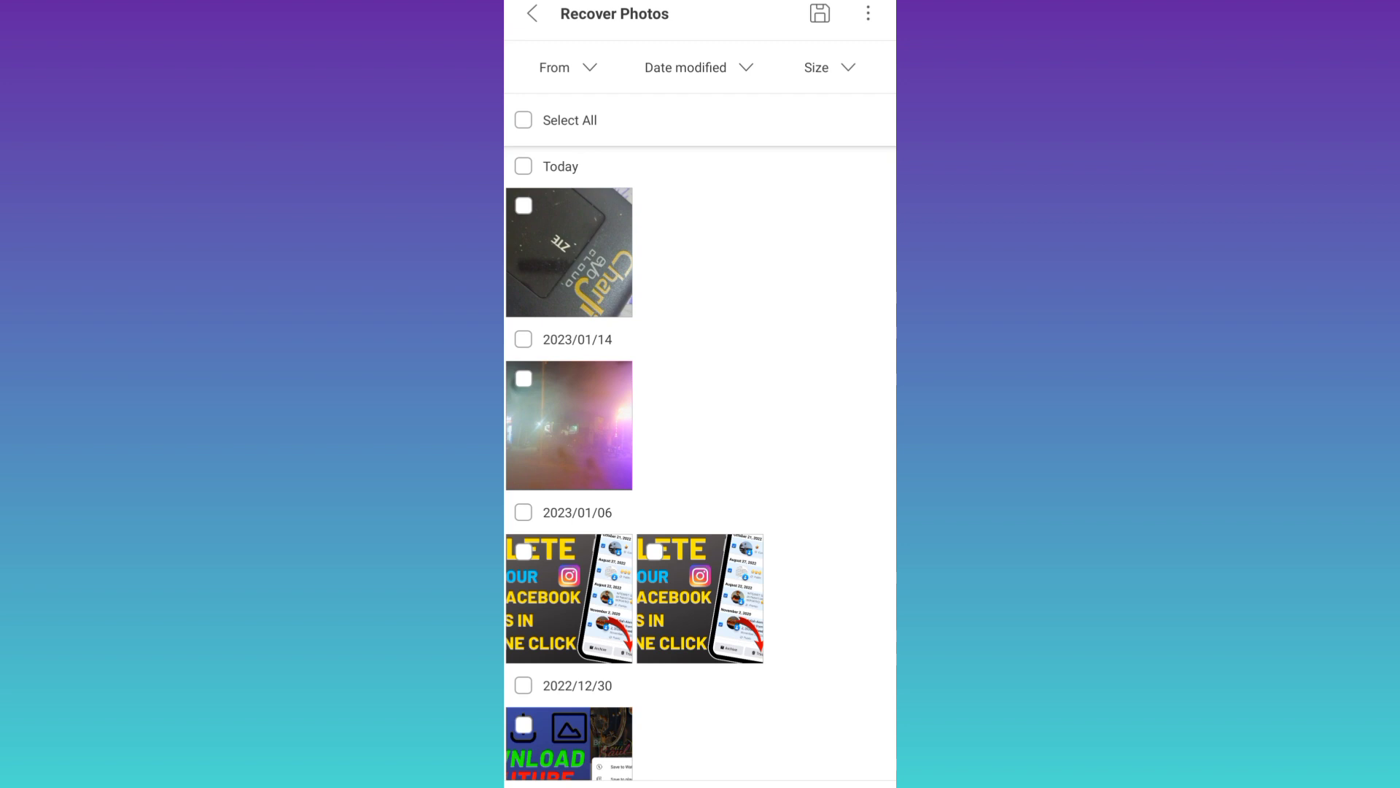
# Step: Tick the dark photo under Today in the Recover Photos list
pyautogui.click(524, 166)
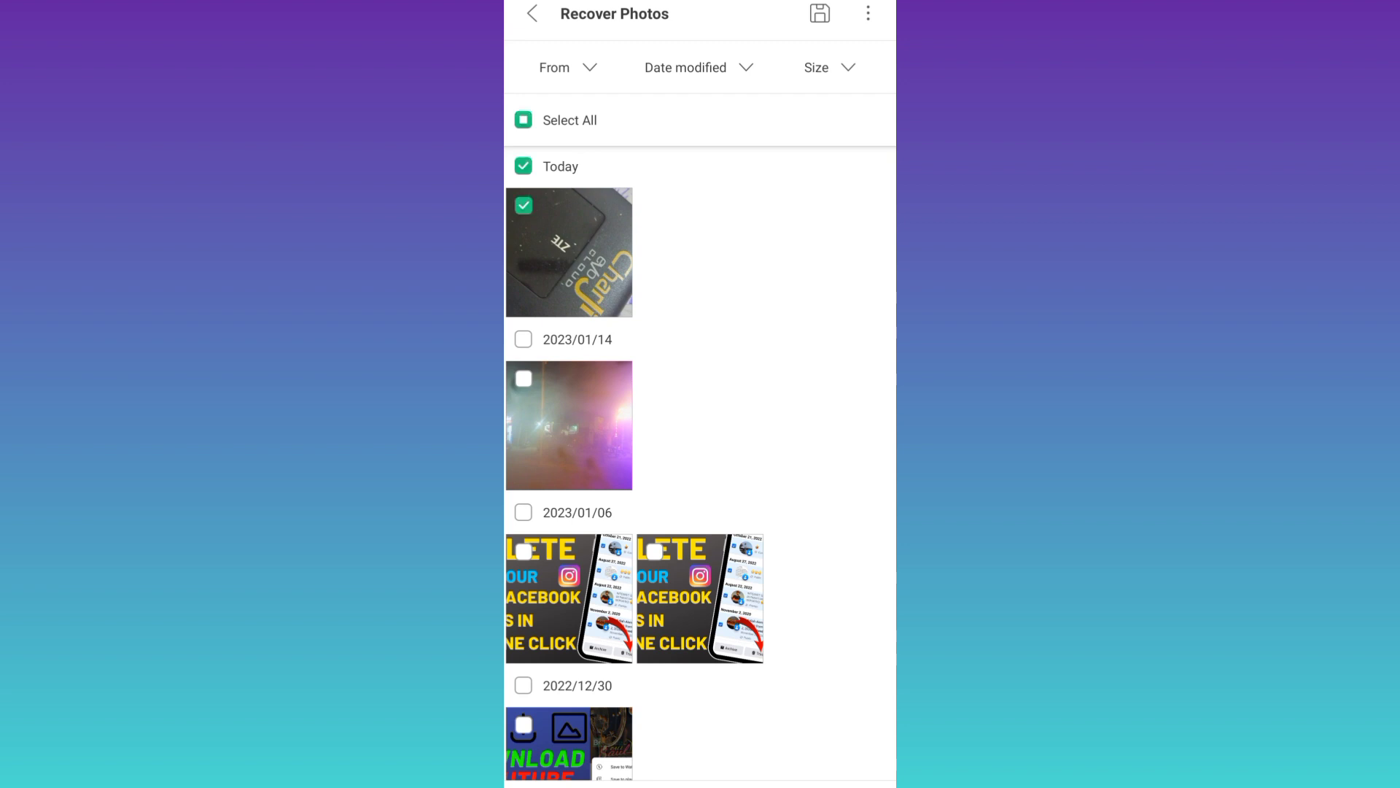